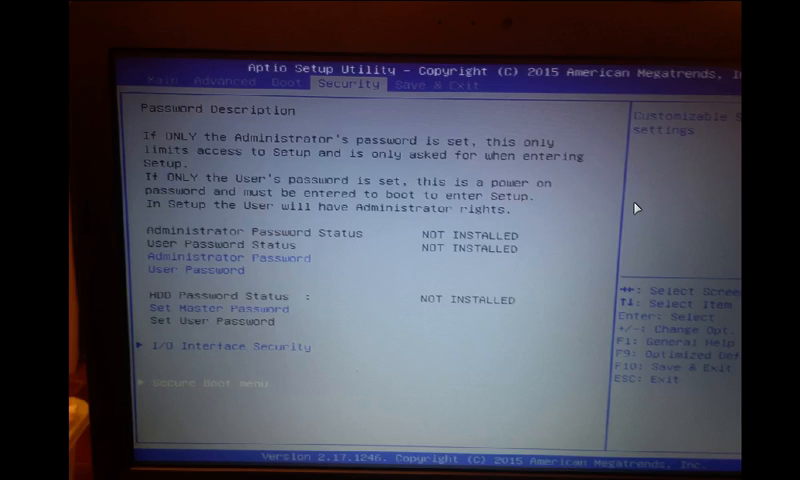
mouse_move(238, 76)
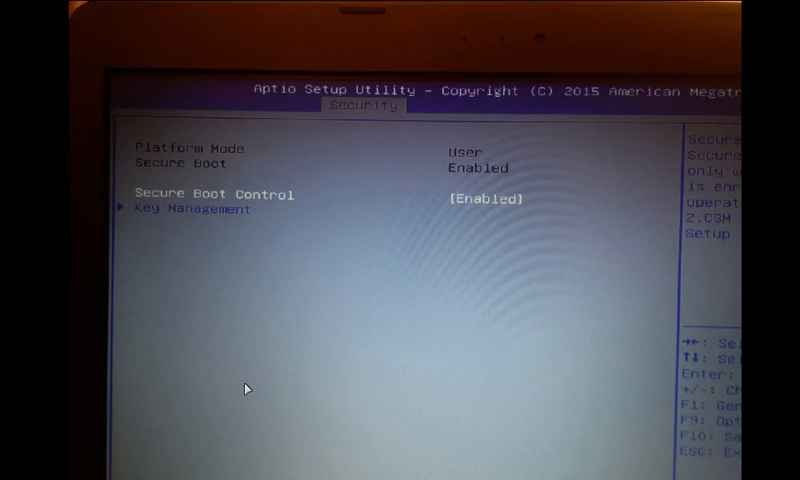
mouse_move(440, 202)
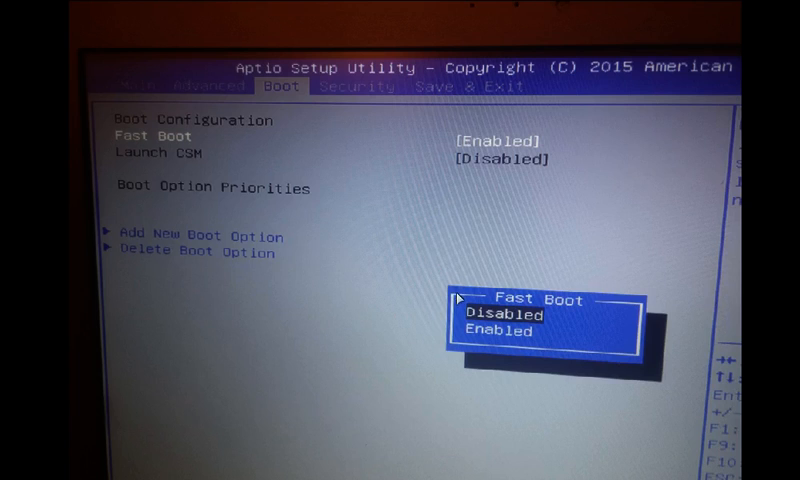
mouse_move(460, 298)
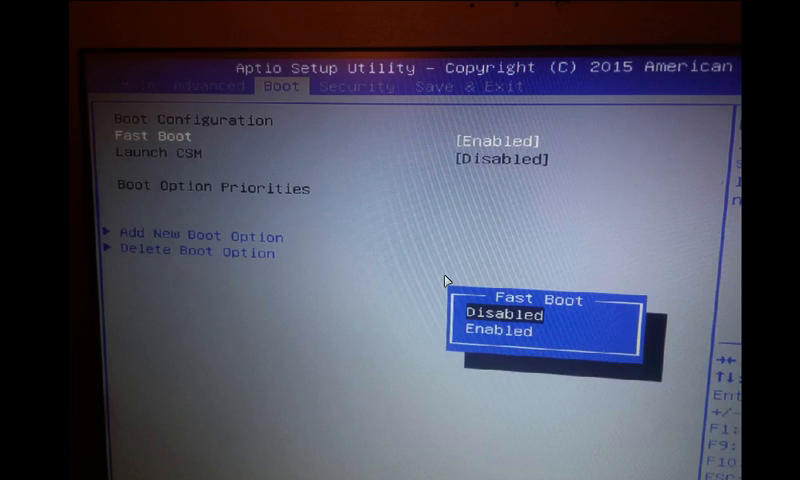
mouse_move(248, 136)
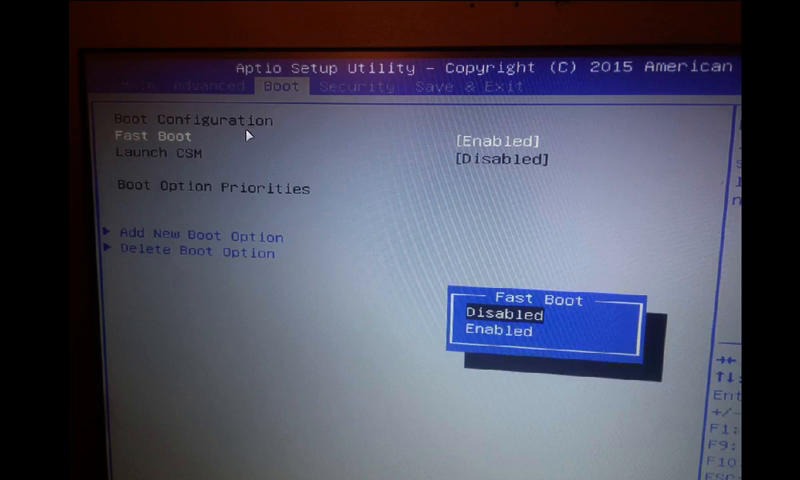
mouse_move(252, 138)
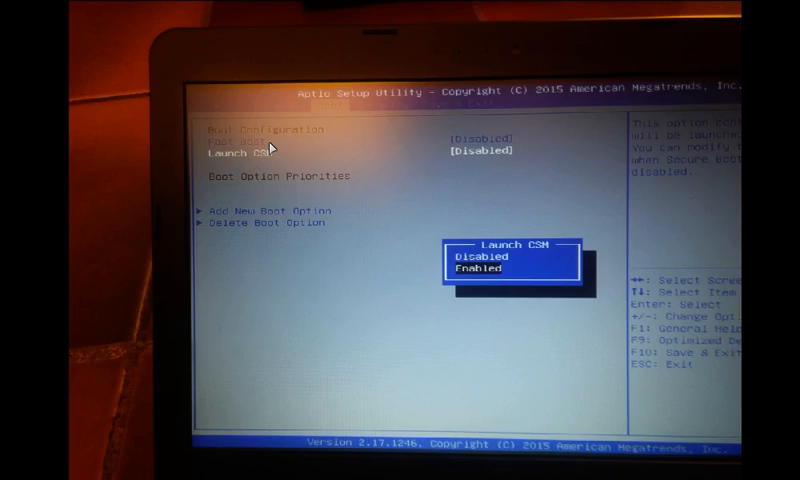
mouse_move(282, 156)
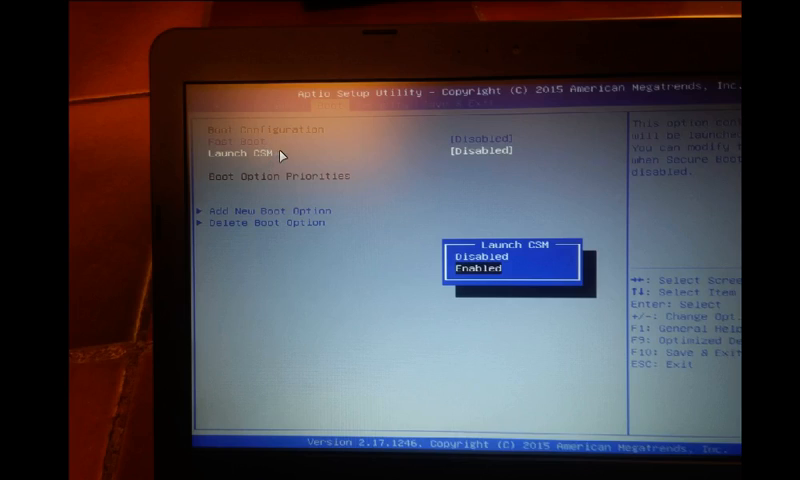
mouse_move(482, 278)
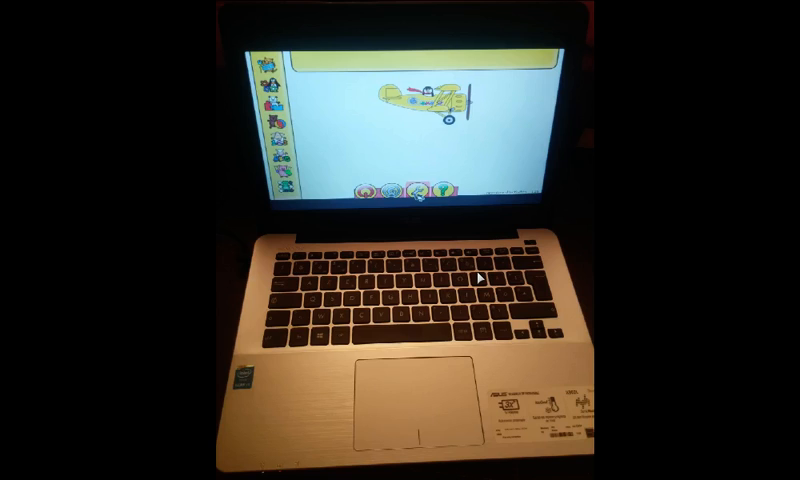
mouse_move(480, 278)
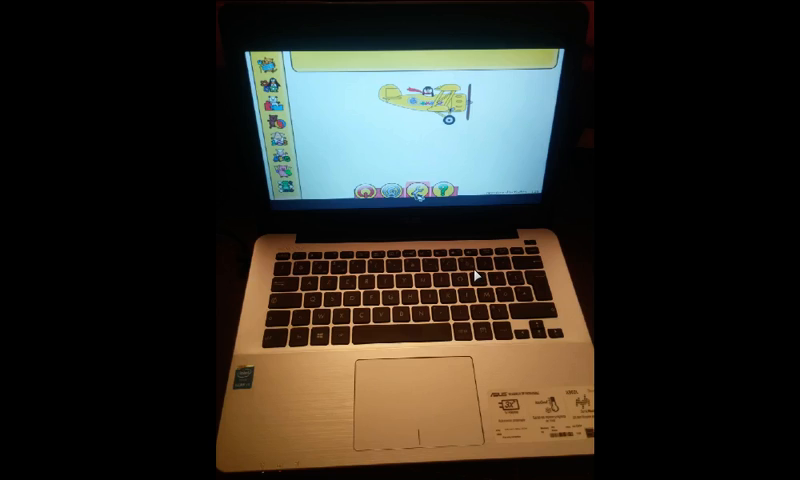